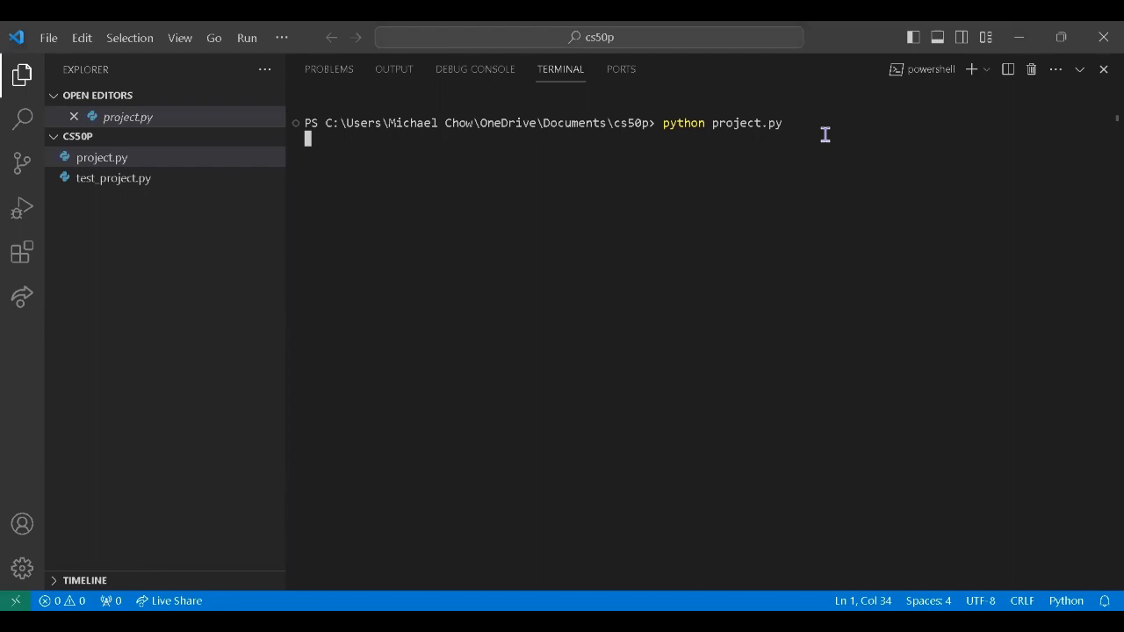
Run project.py and choose option 3 for eight teams after 8 is rejected
key("Return")
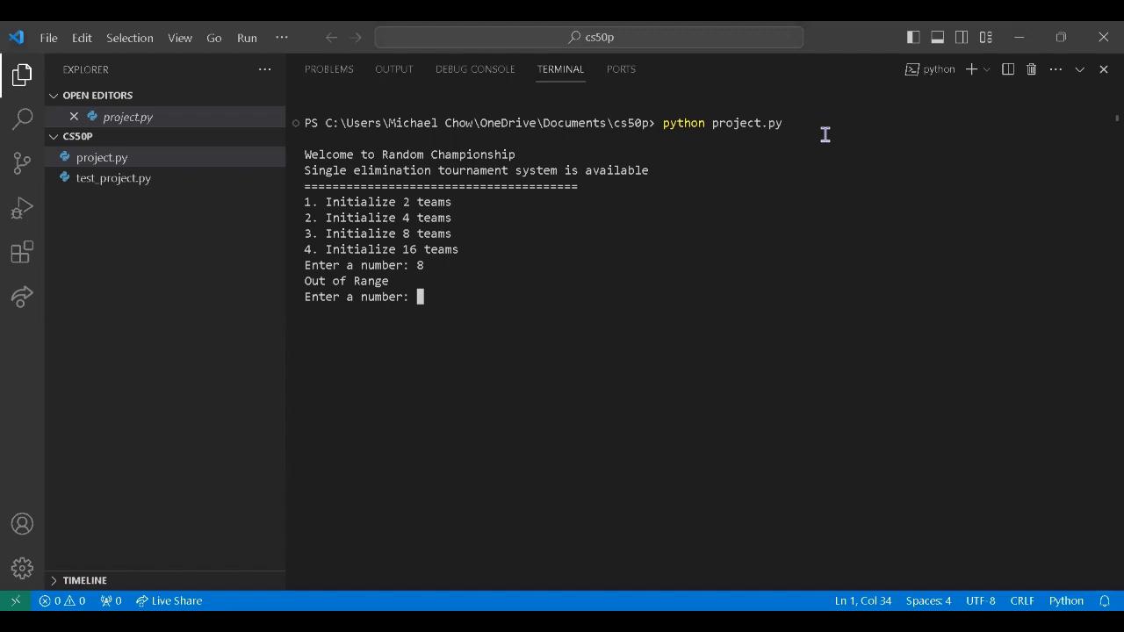
type("3")
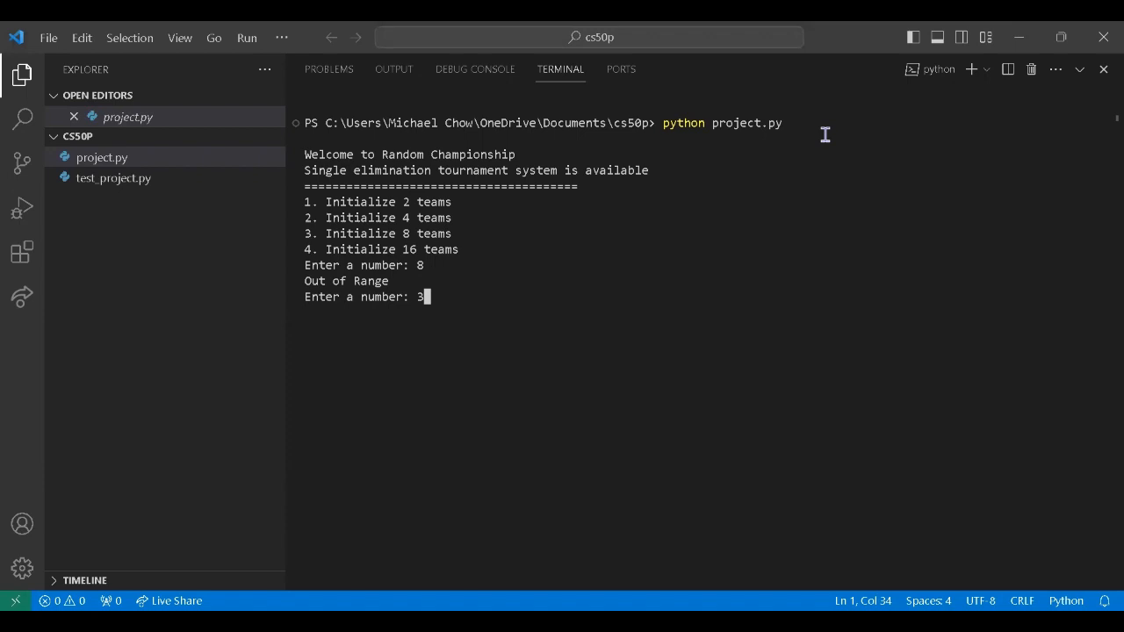
key("Return")
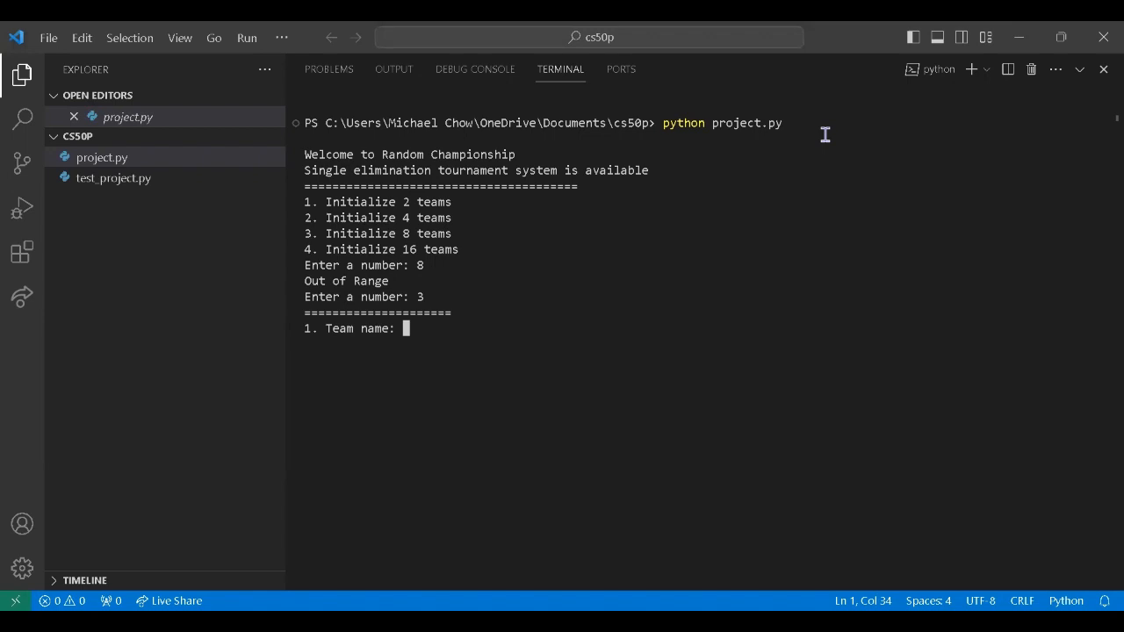
Enter team names T1, JDG, LNG, WBG, KT, DK, GENG, BLG, with duplicate T1 rejected
type("T1")
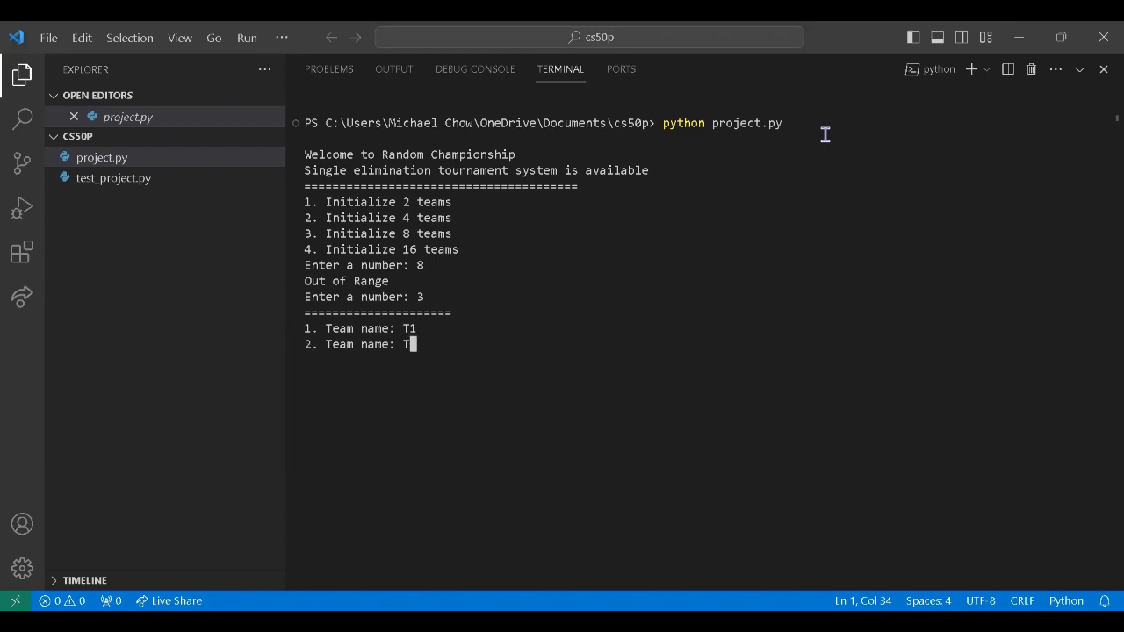
type("1")
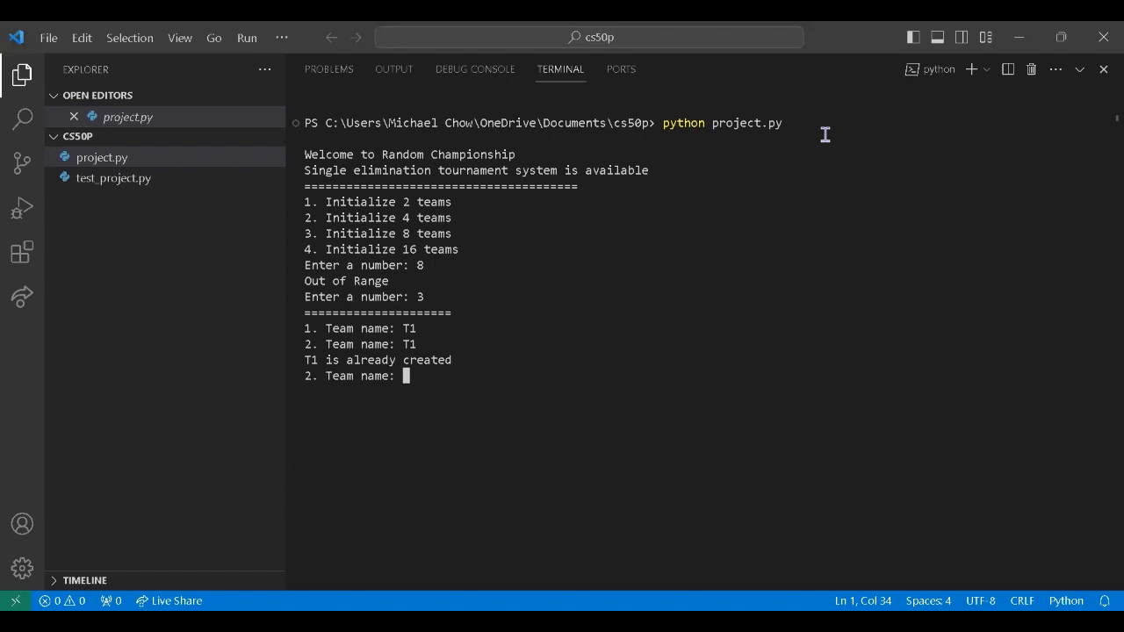
type("JDG")
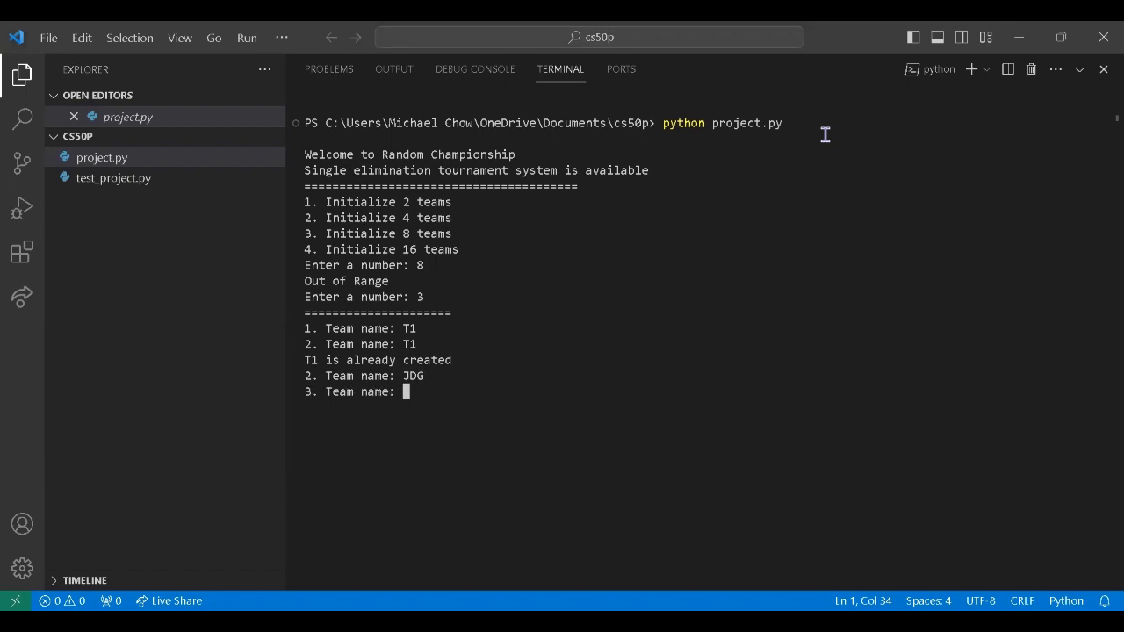
type("LNG")
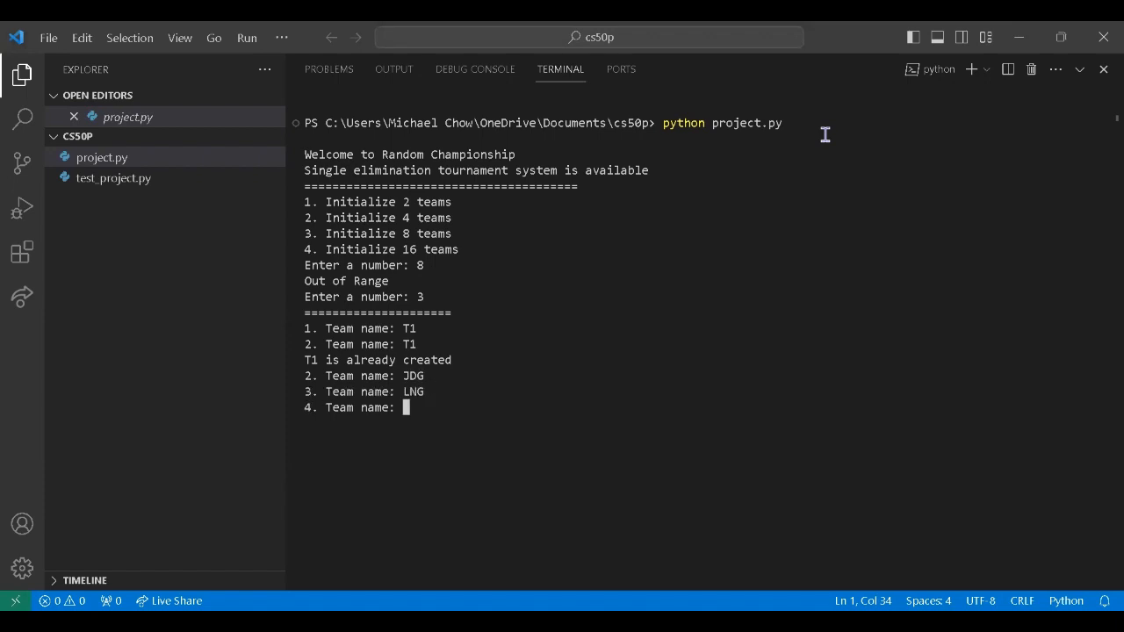
type("WBG")
type("GENG")
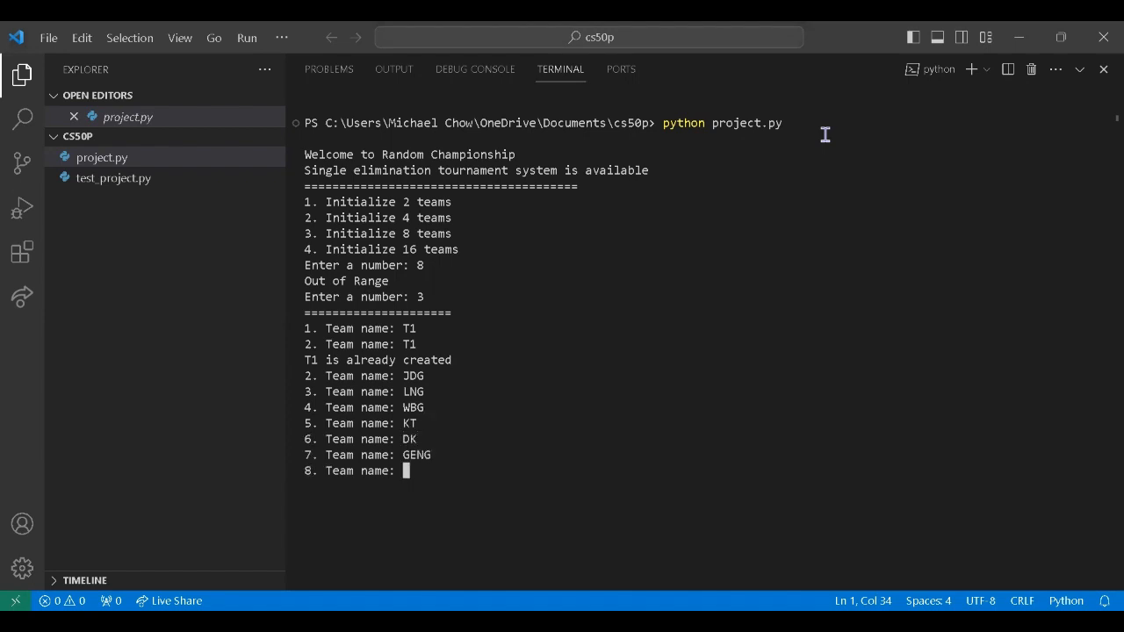
type("BLG")
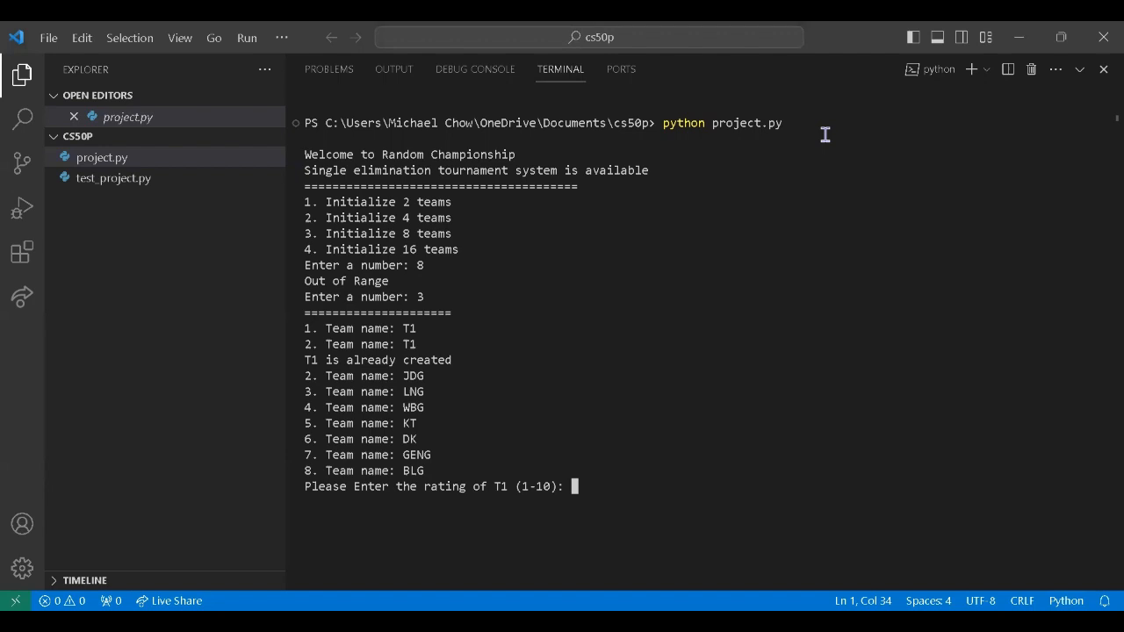
Enter ratings for all eight teams, then decline the confirmation with n
type("20")
type("10")
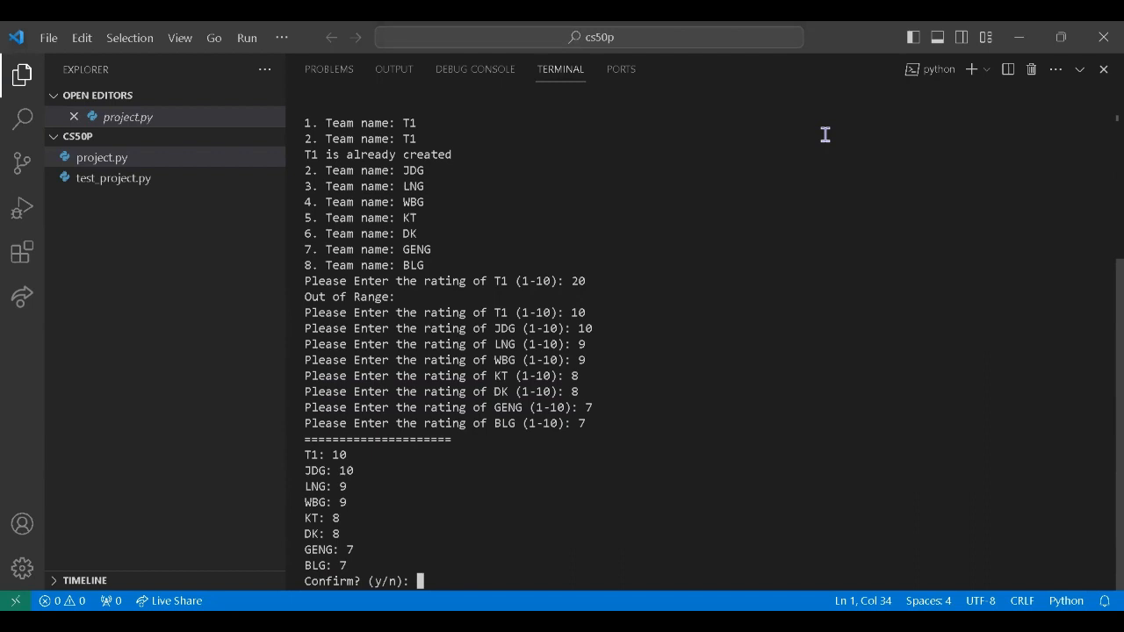
type("n")
type("T")
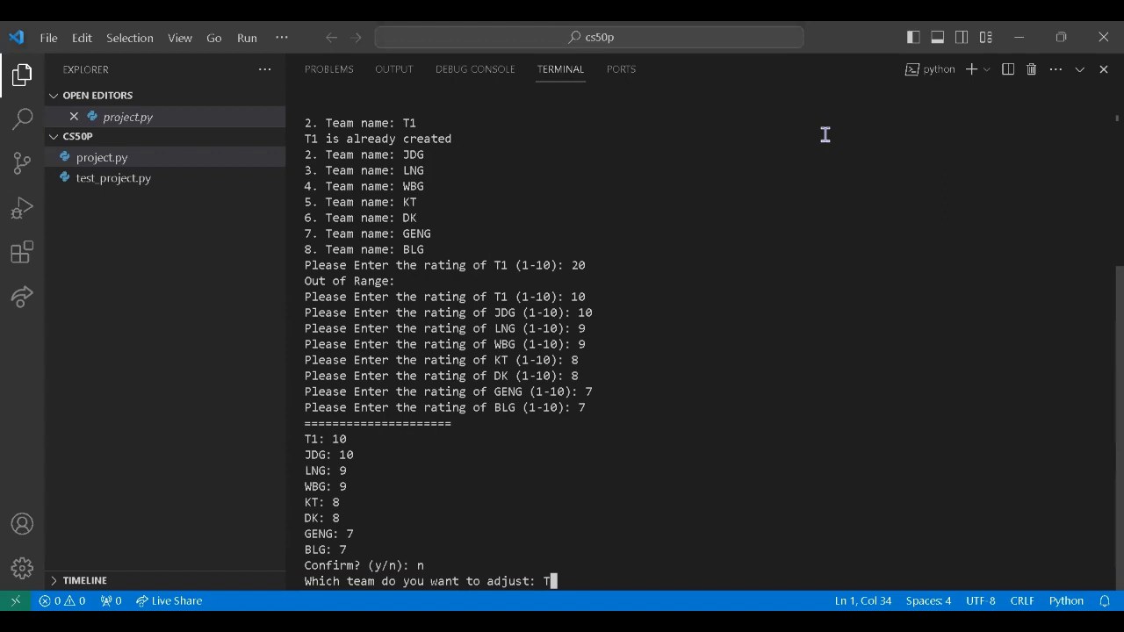
Change LNG's rating to 8 after T2 is rejected, then confirm with y
type("2")
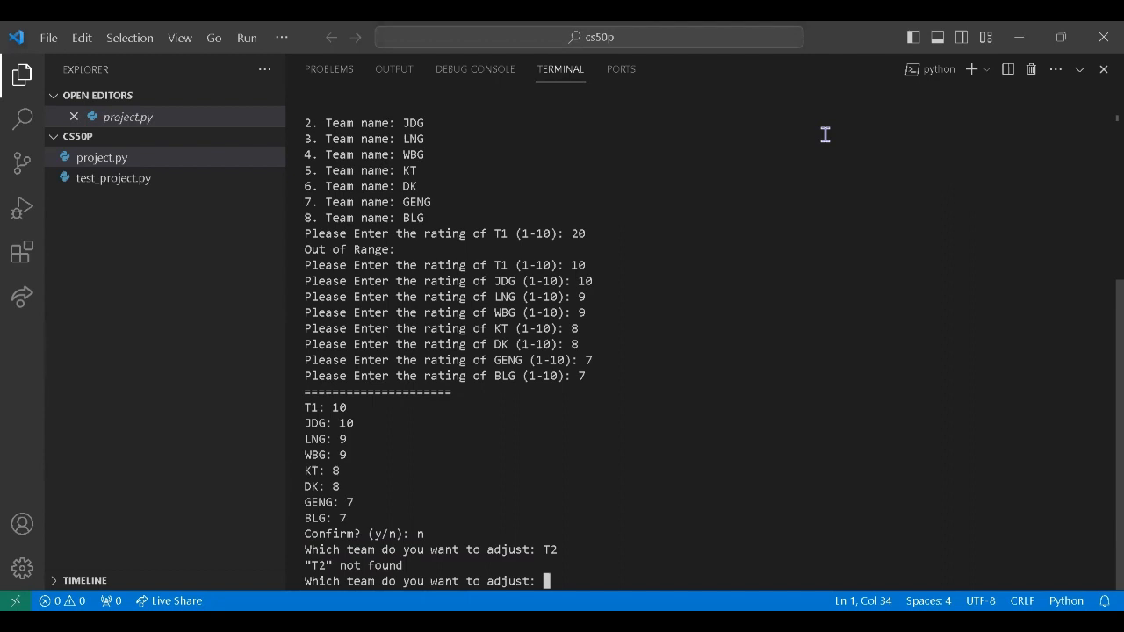
type("LNG")
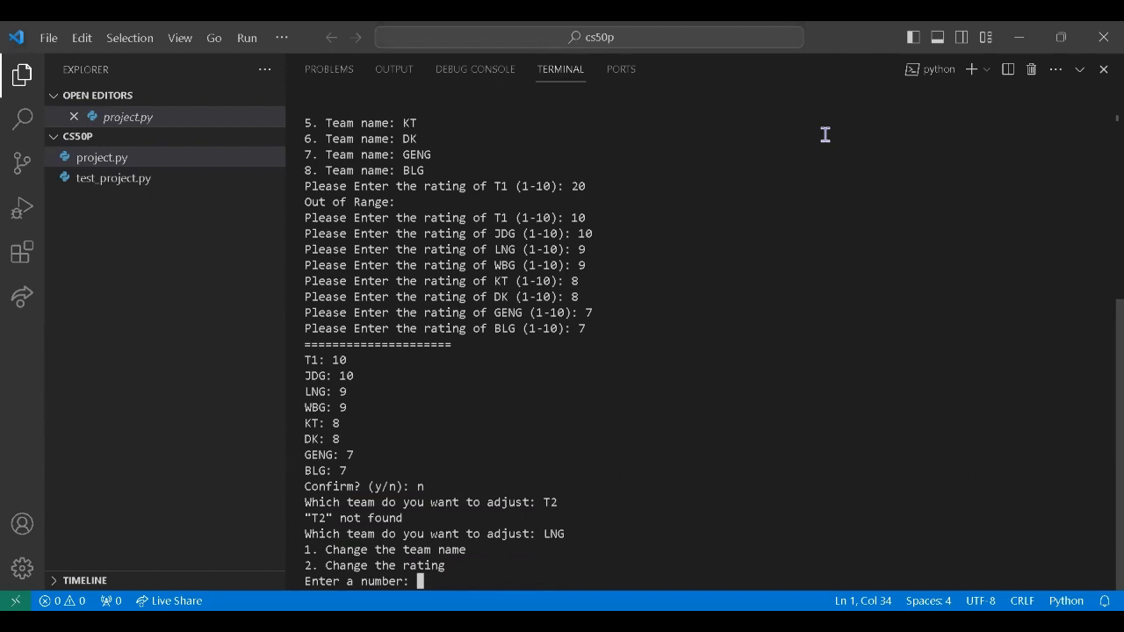
type("2")
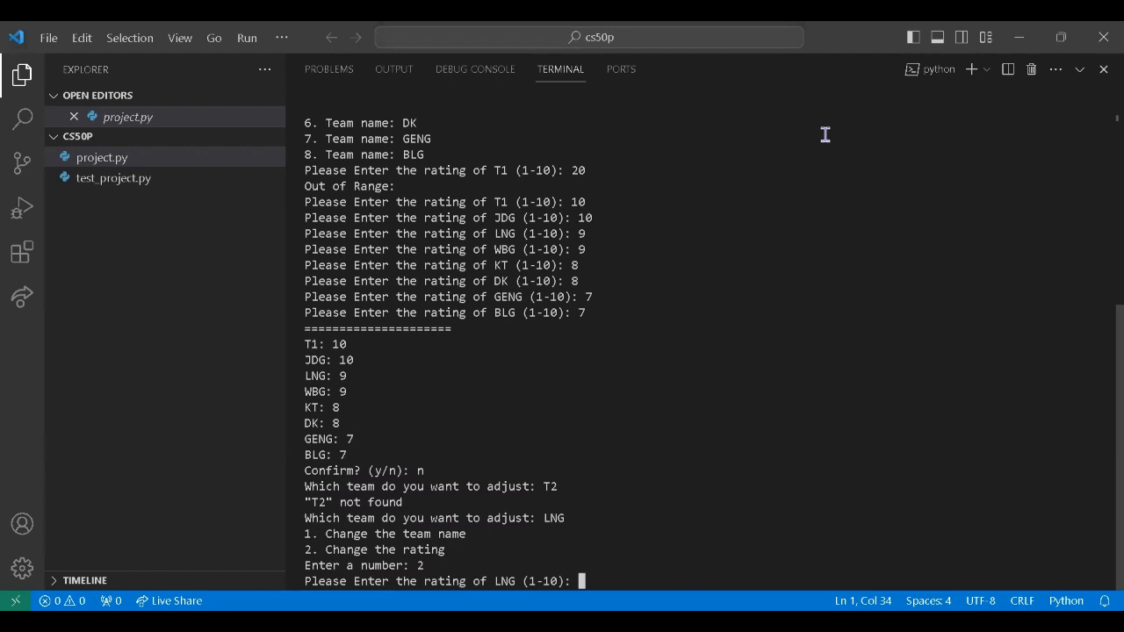
type("8")
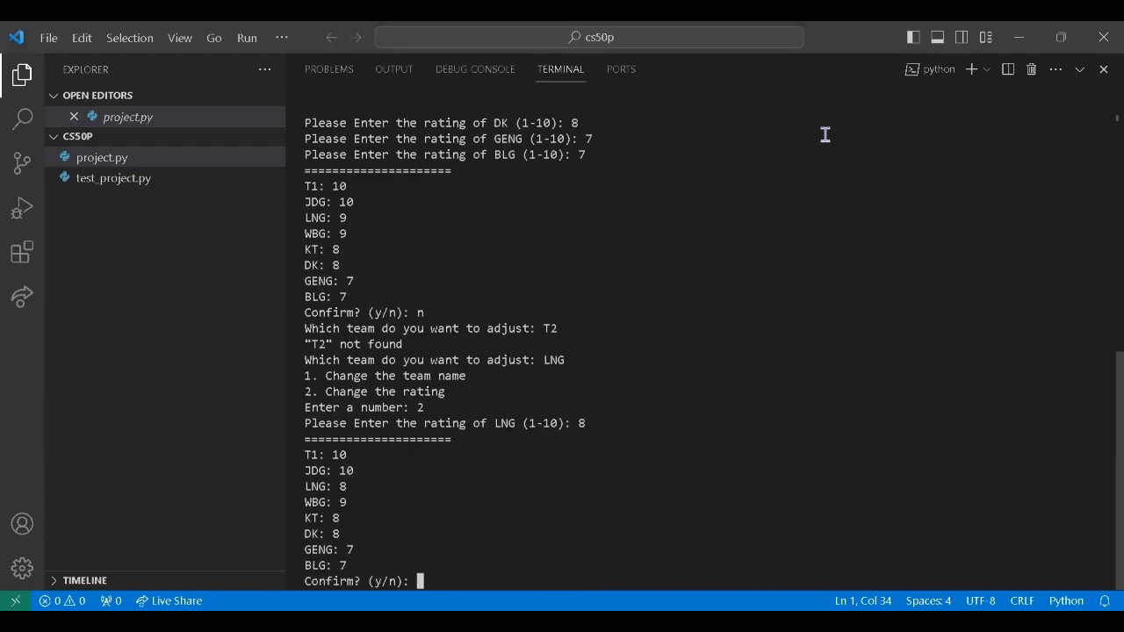
type("y")
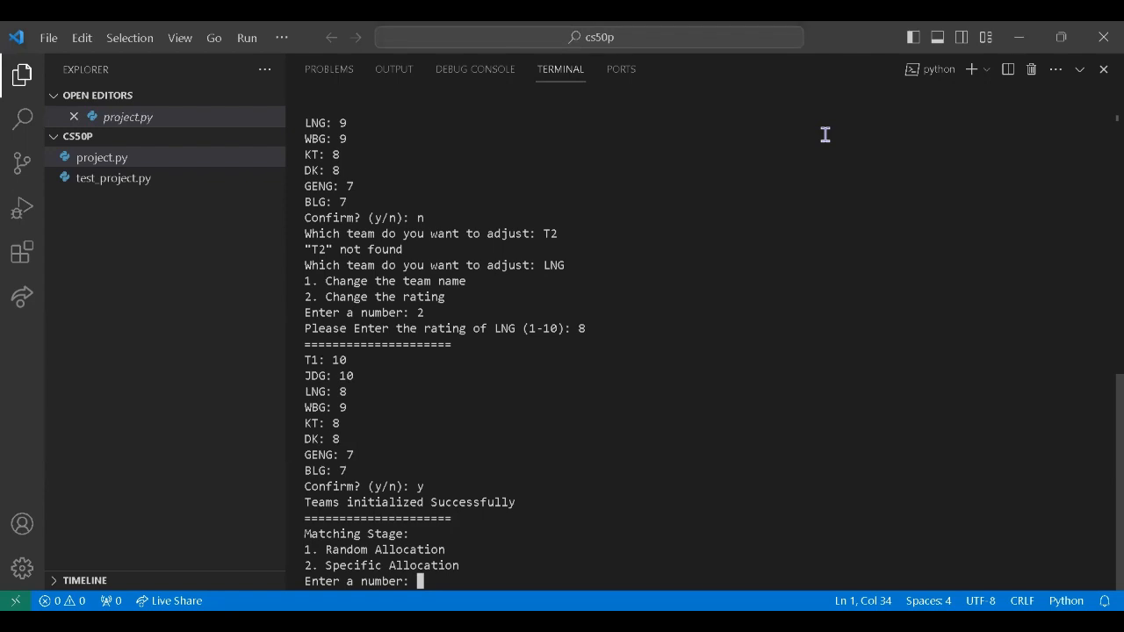
Accept random allocation matchups and follow the tournament until JDG wins, T1 runner-up
type("1")
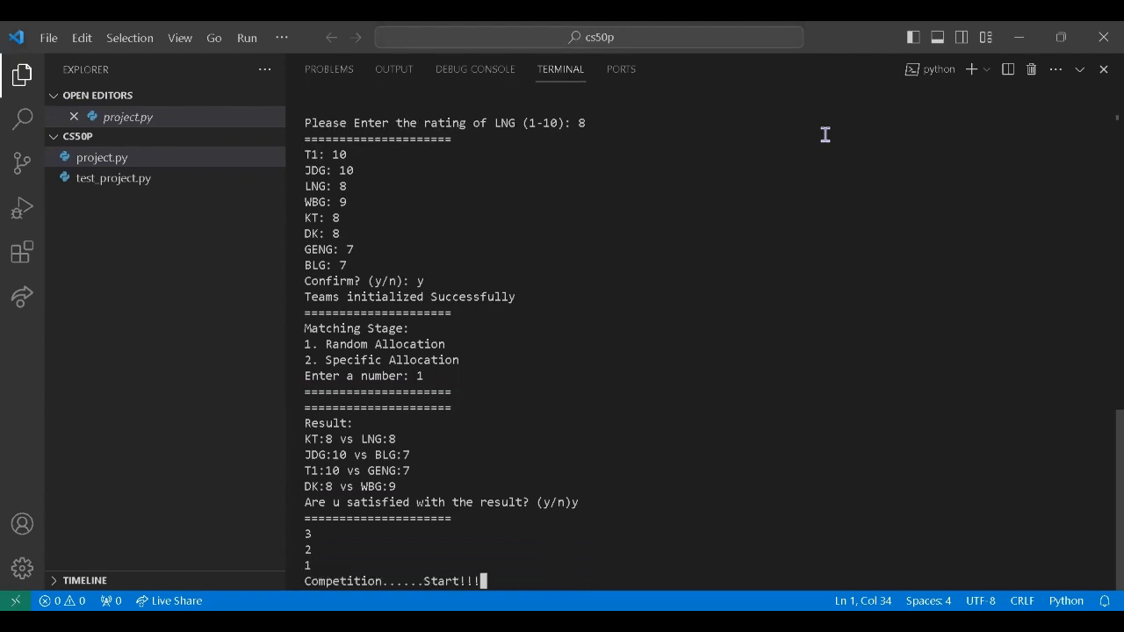
scroll("down", 3)
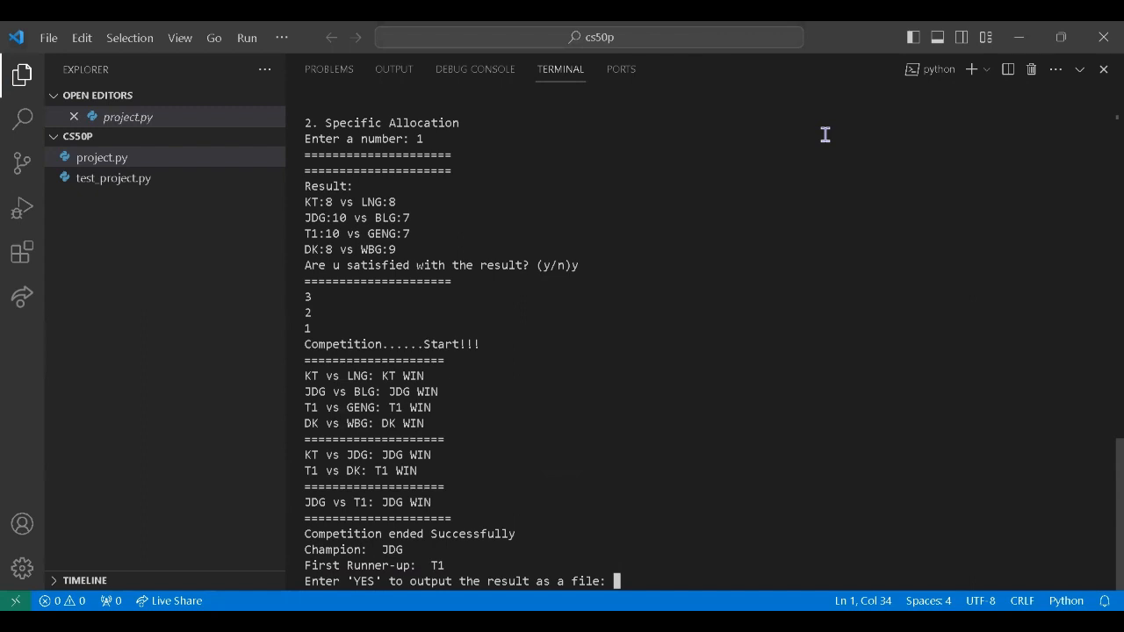
Export results with YES, exit, and open Random_Champion_Result.txt from the Explorer
type("YES")
type("2")
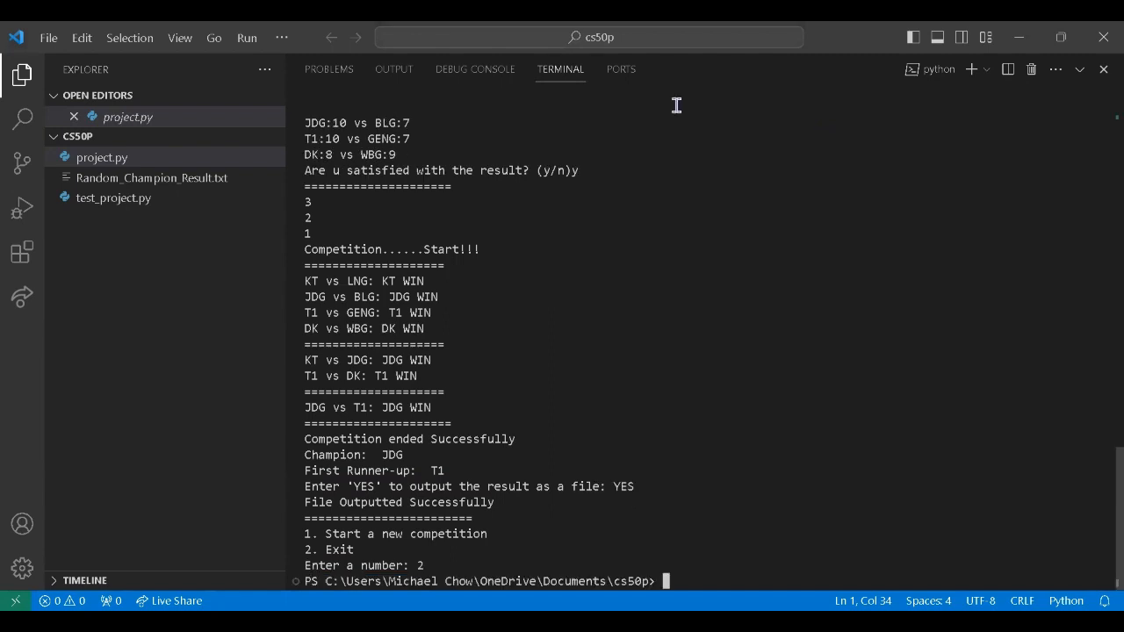
mouse_move(181, 191)
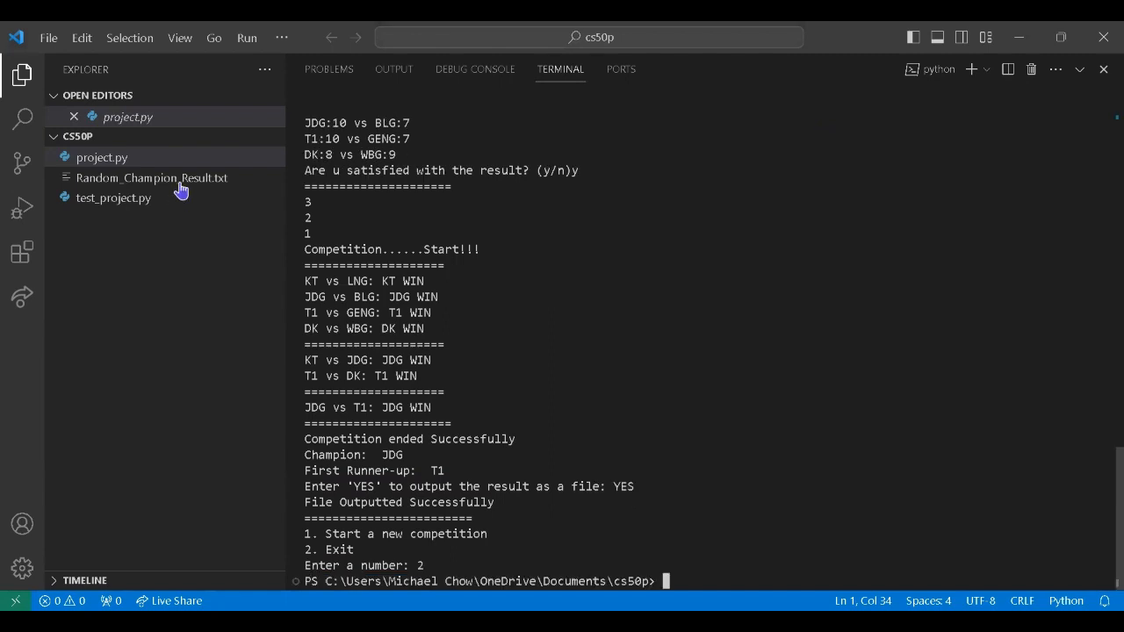
left_click(151, 178)
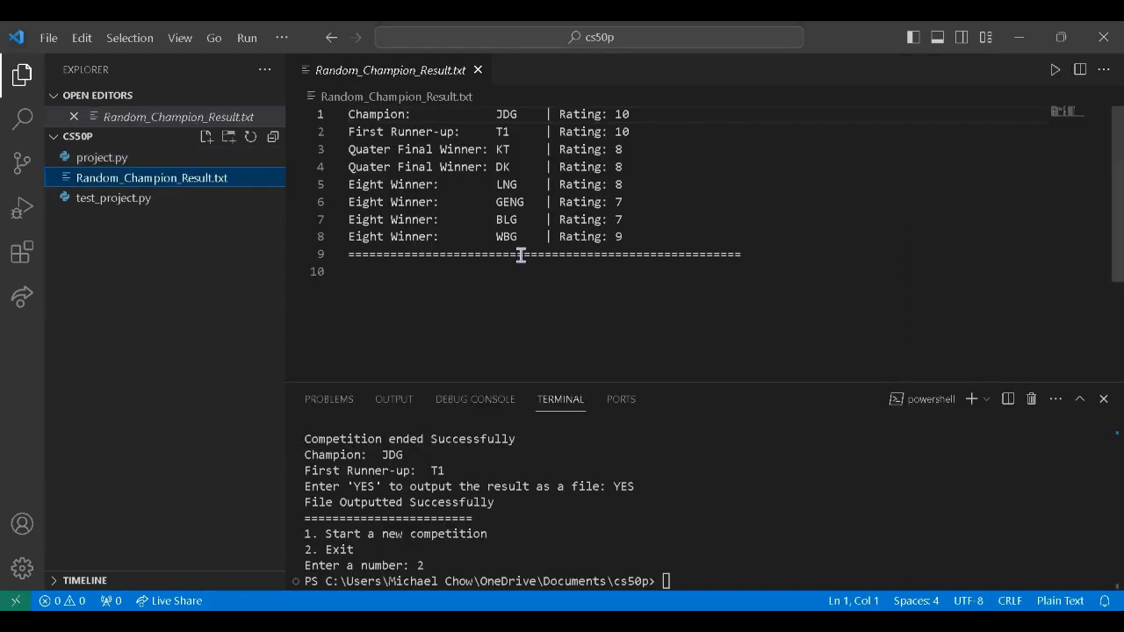